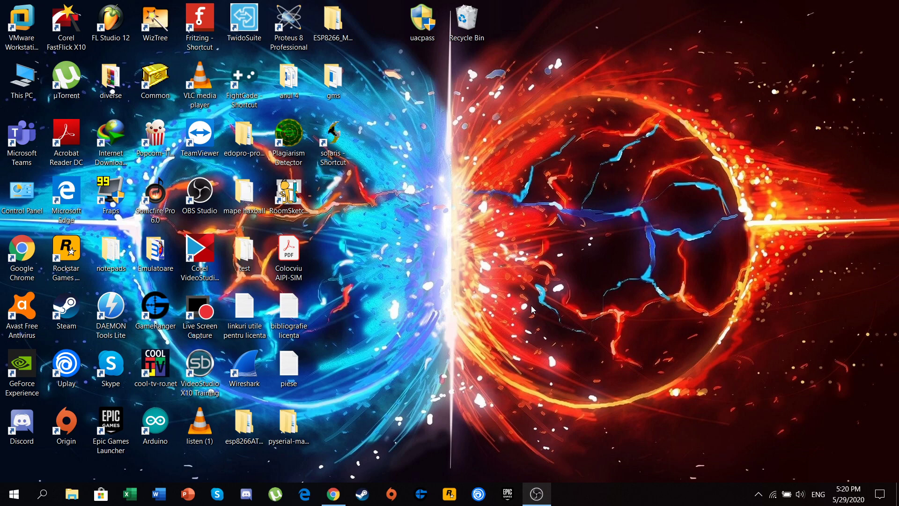
mouse_move(337, 143)
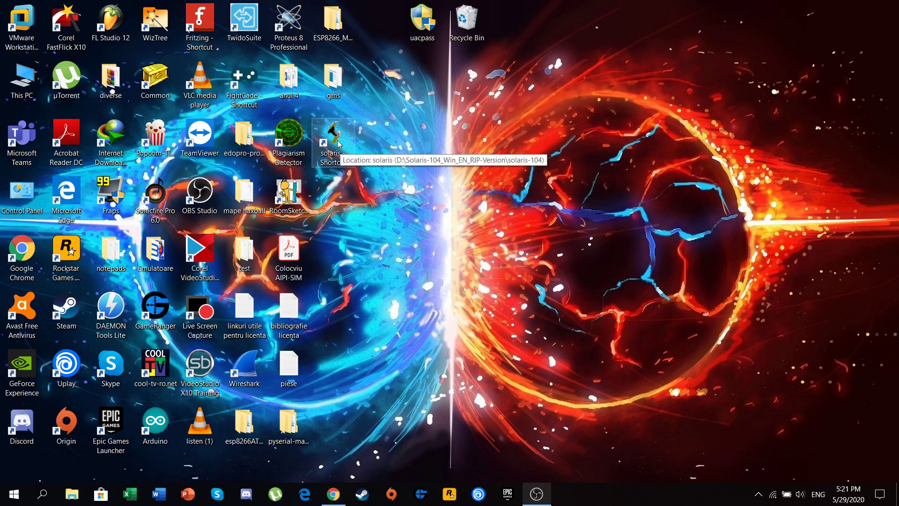
mouse_move(387, 170)
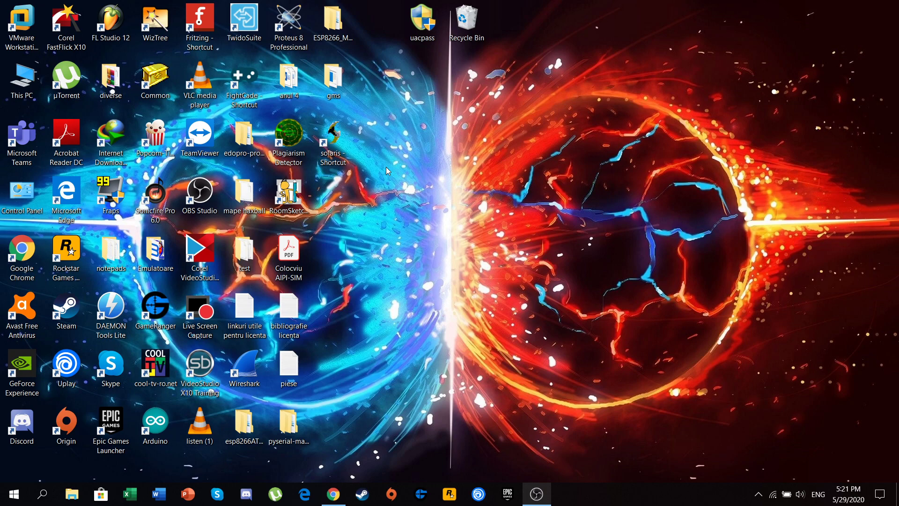
mouse_move(357, 342)
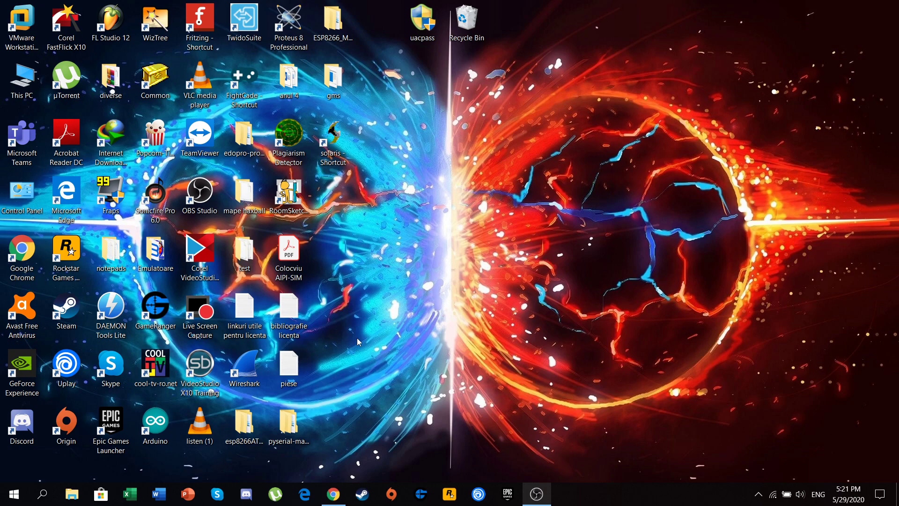
mouse_move(365, 430)
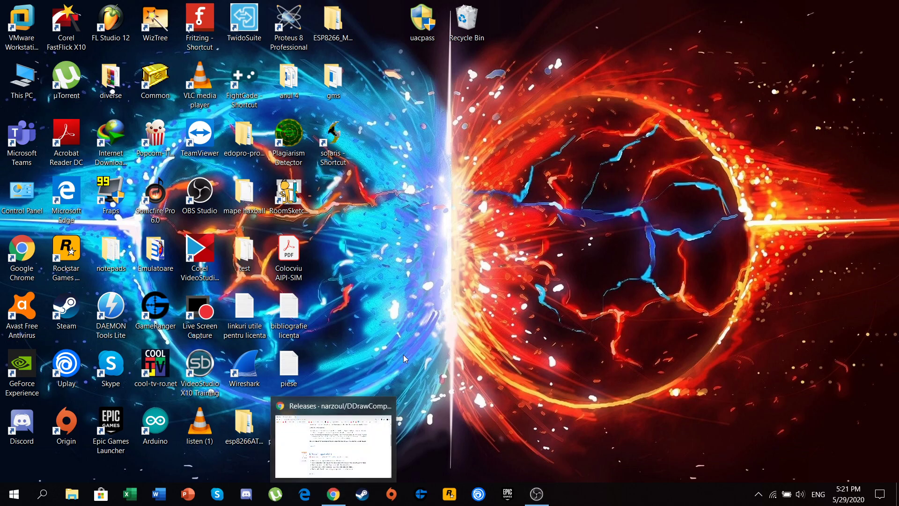
Bring up the DDrawCompat releases list in Chrome and open the v0.2.1 release.
left_click(332, 445)
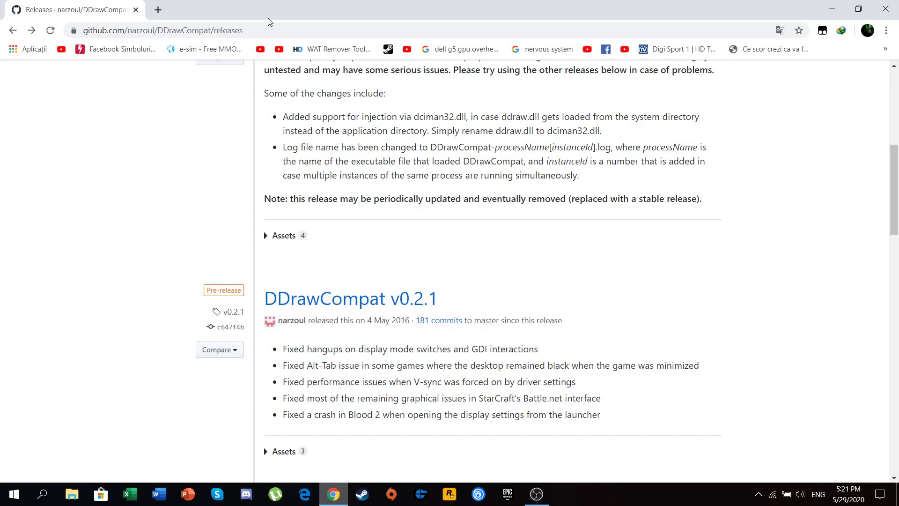
left_click(161, 31)
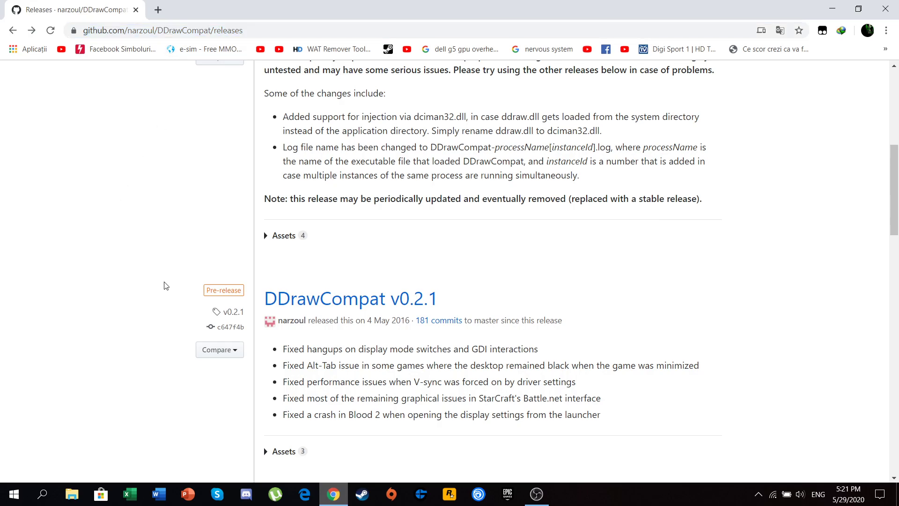
scroll("down", 3)
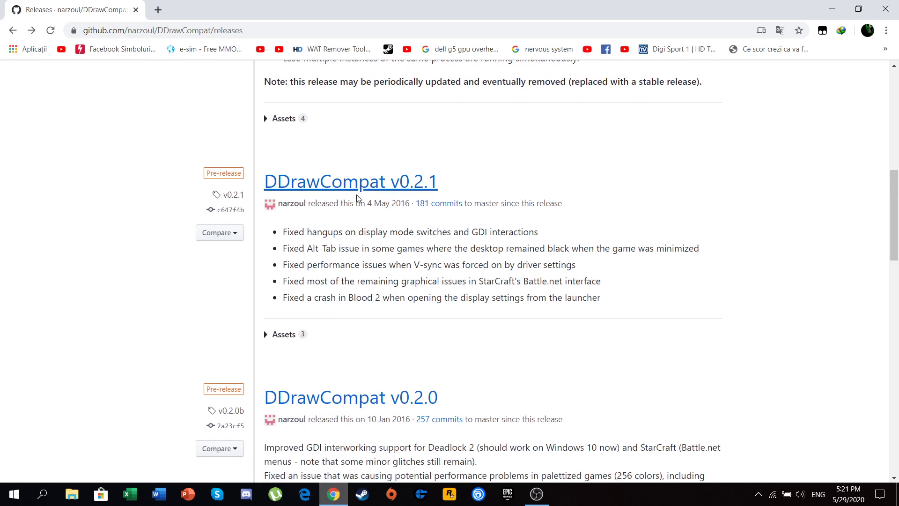
mouse_move(406, 193)
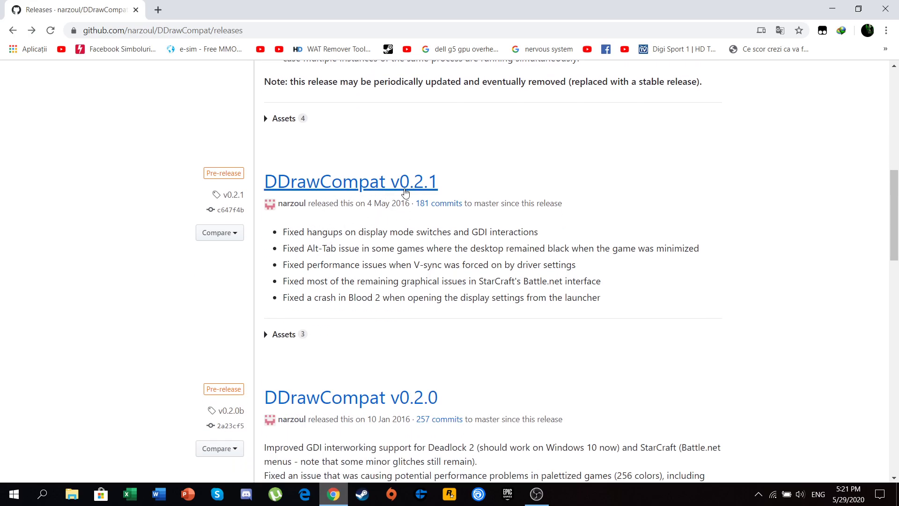
mouse_move(326, 196)
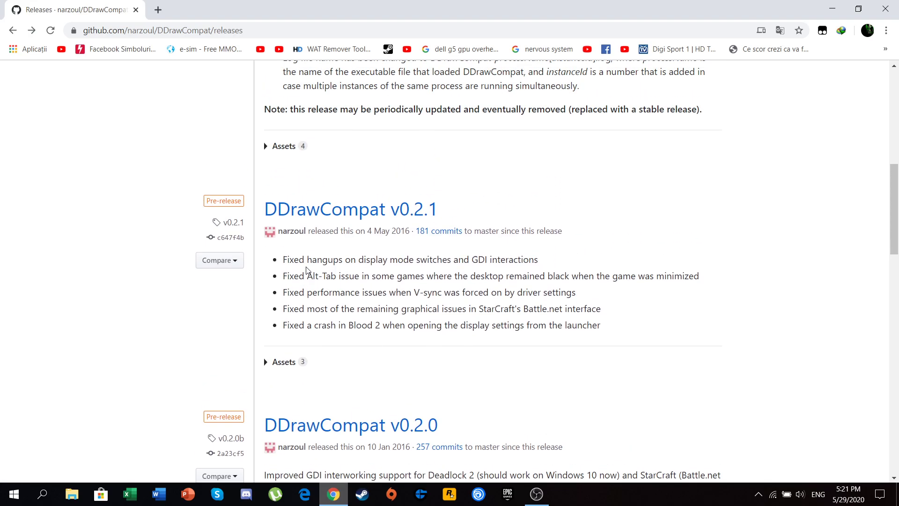
scroll("up", 3)
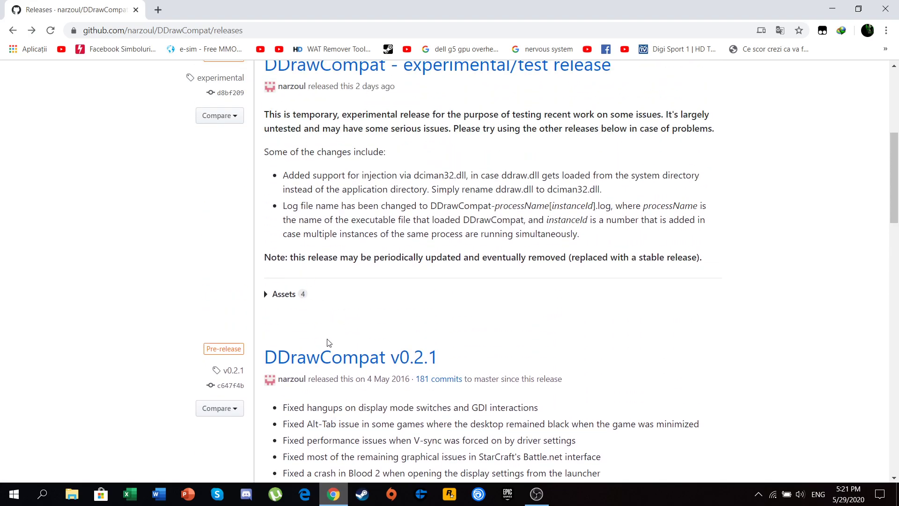
mouse_move(350, 357)
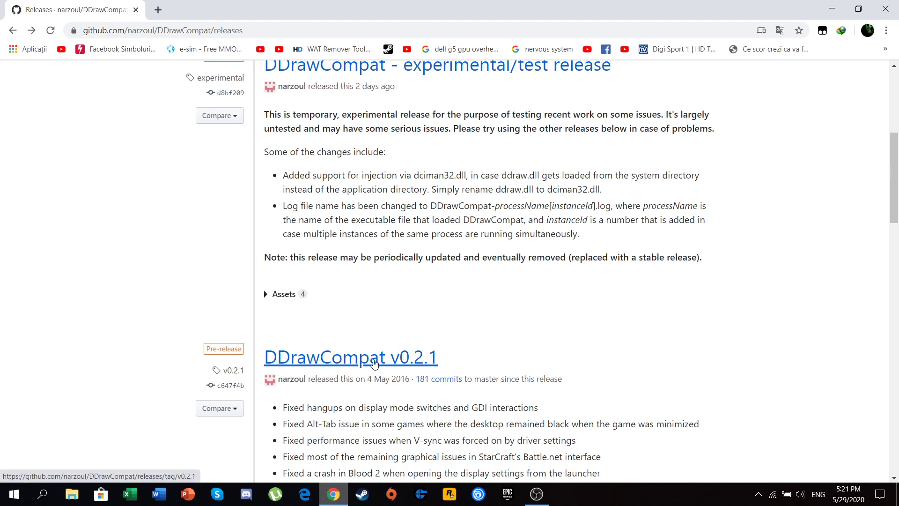
scroll("up", 3)
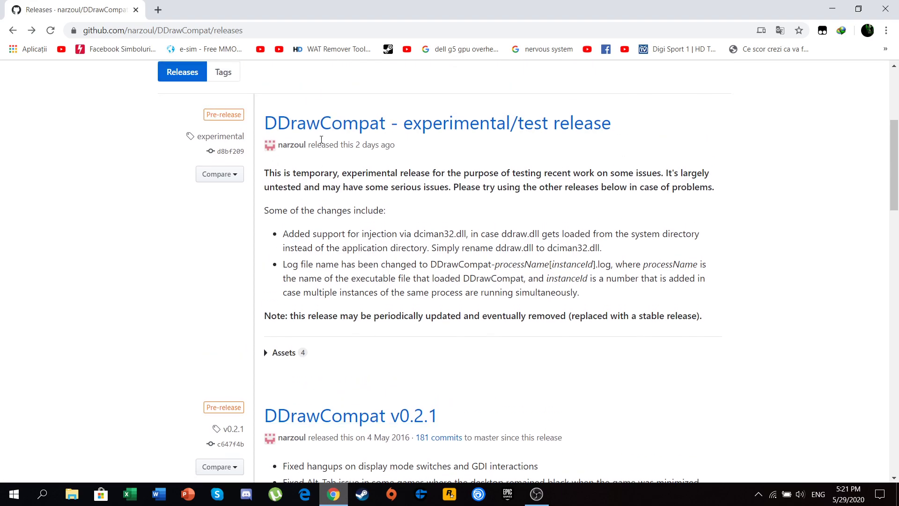
mouse_move(394, 124)
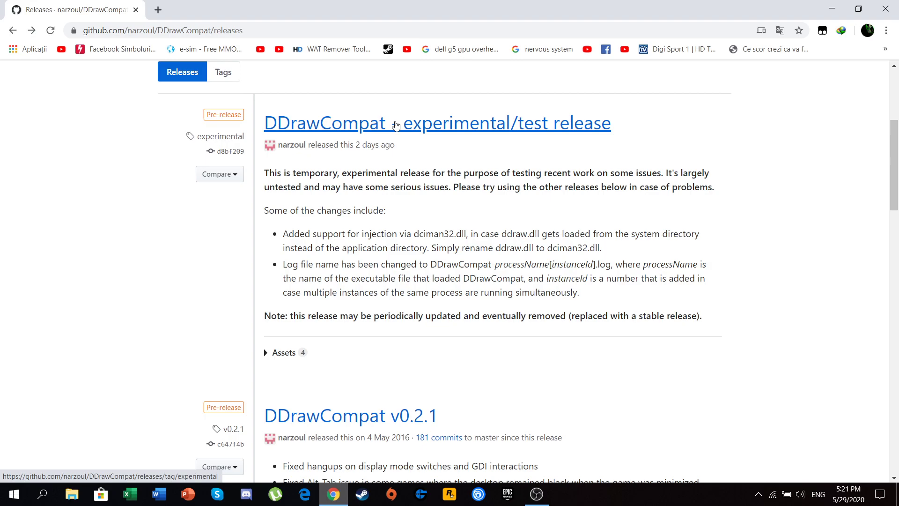
mouse_move(427, 122)
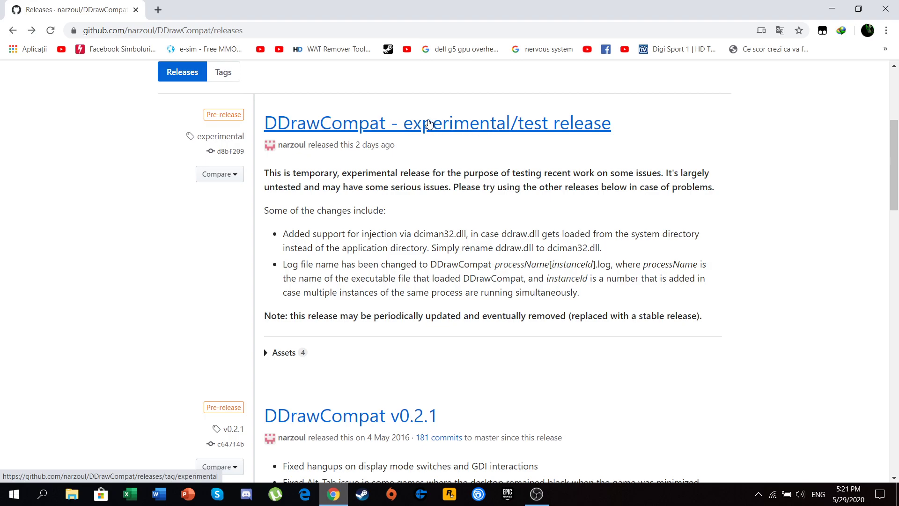
mouse_move(446, 191)
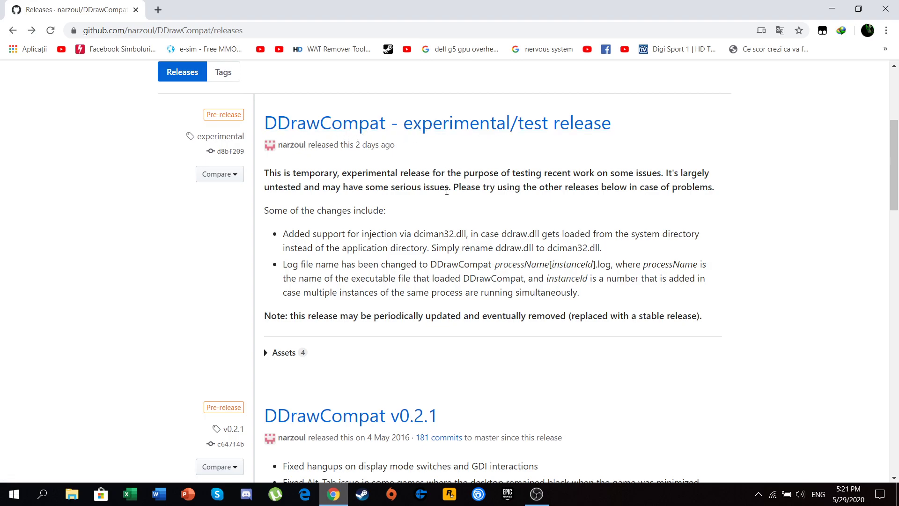
mouse_move(447, 373)
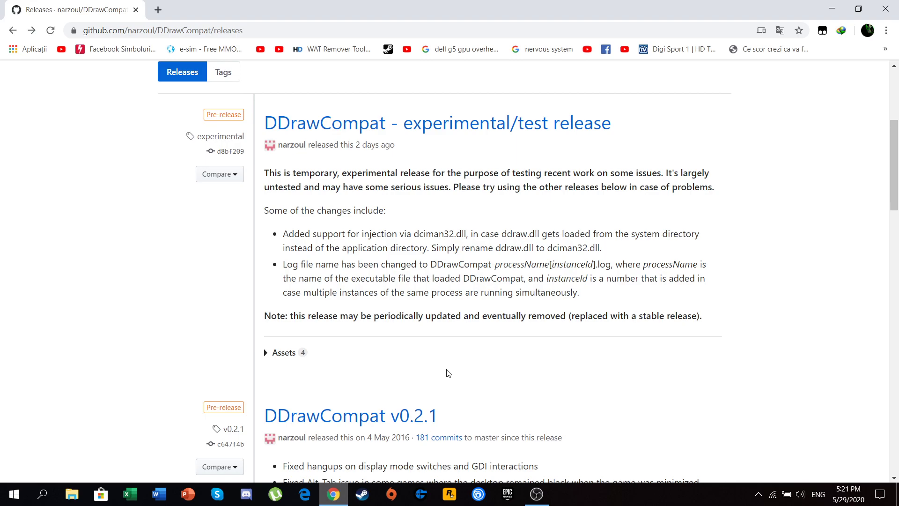
scroll("down", 3)
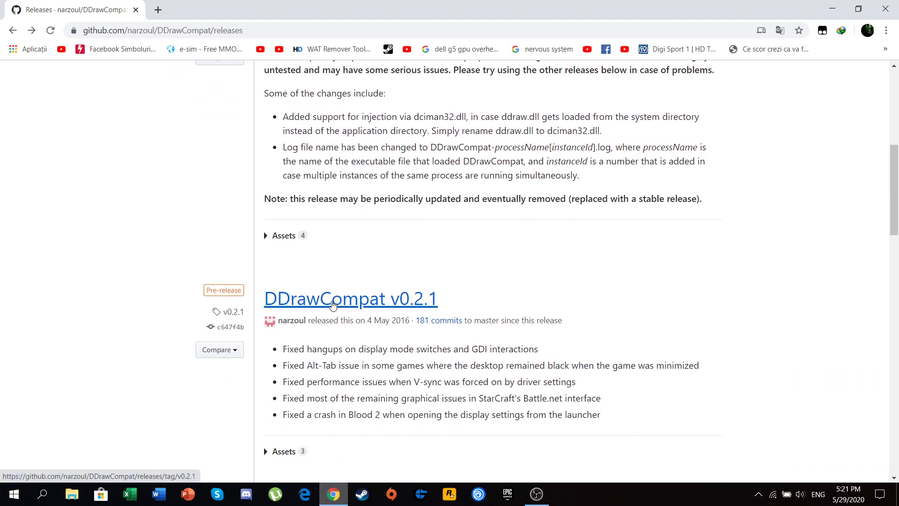
left_click(350, 298)
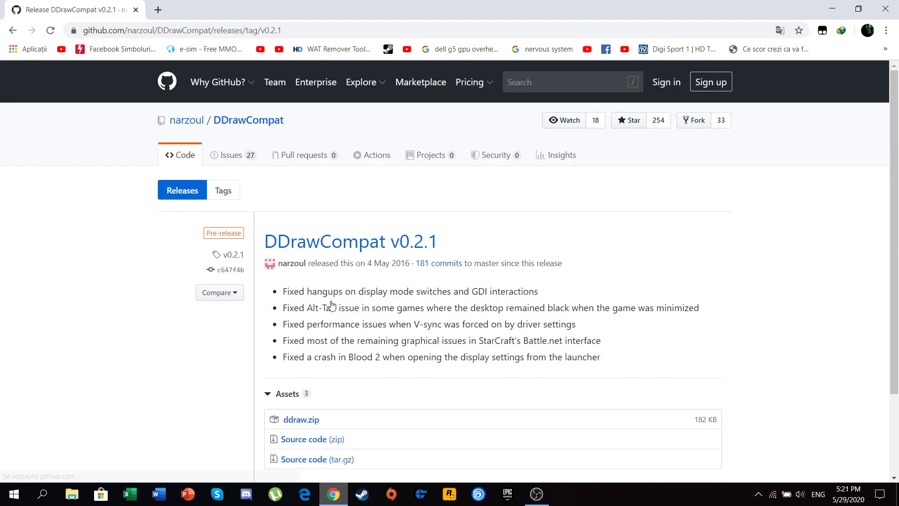
Download the ddraw.zip asset and open it in WinRAR.
scroll("down", 3)
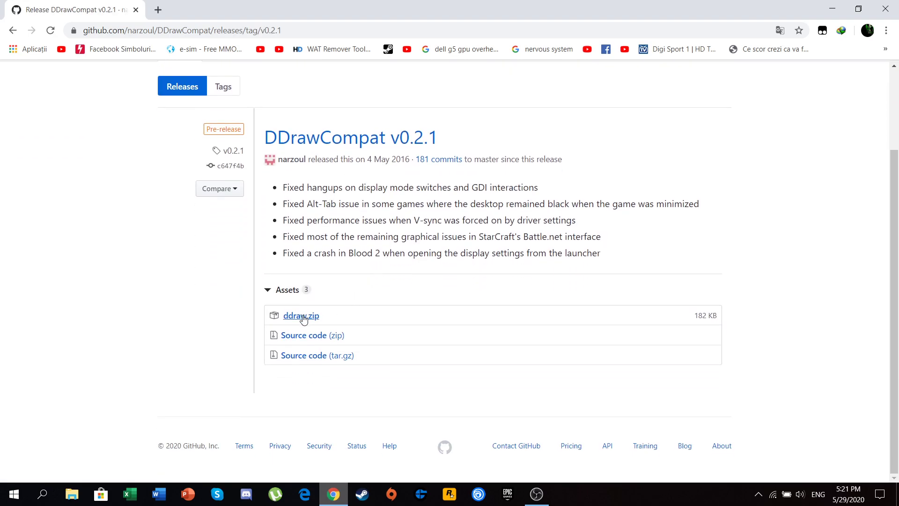
mouse_move(301, 315)
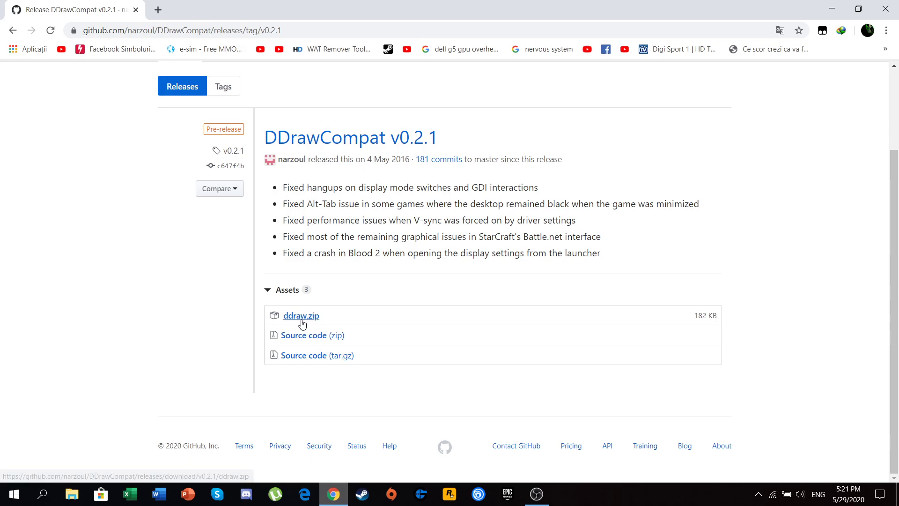
left_click(300, 315)
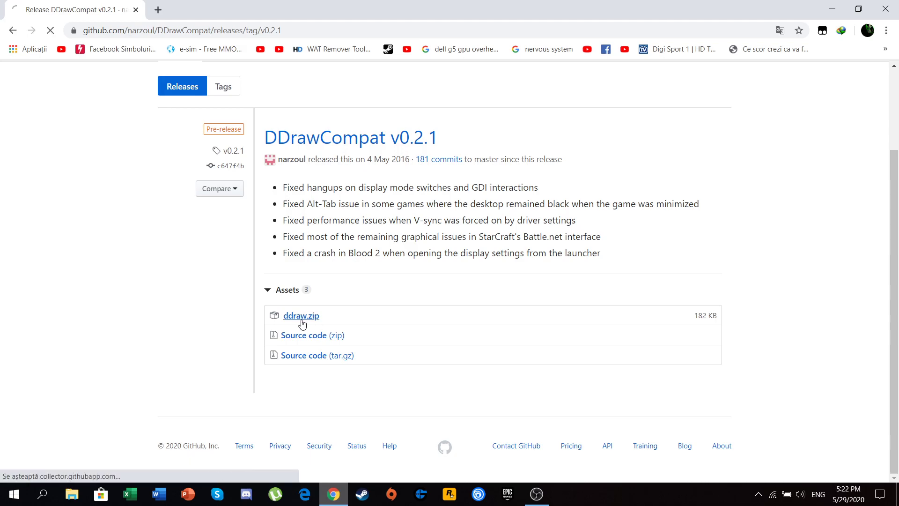
left_click(301, 315)
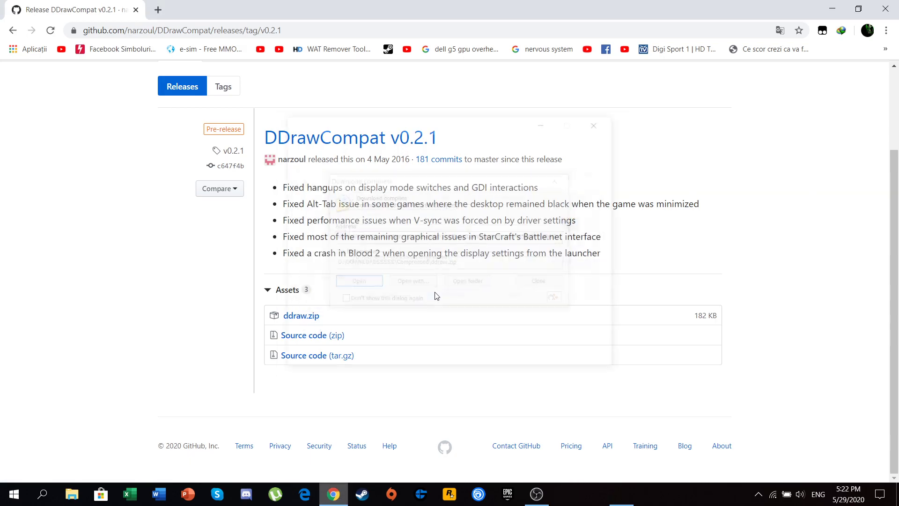
left_click(358, 281)
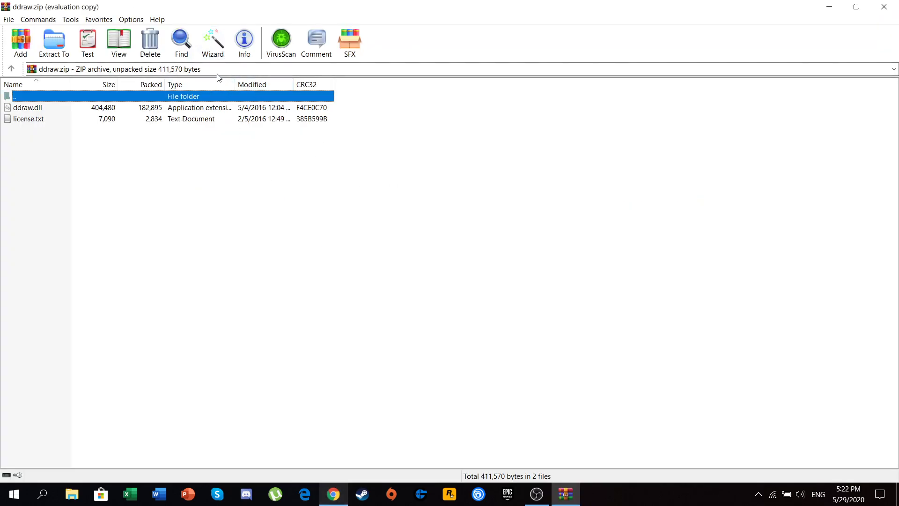
Close the ddraw.zip archive window and minimize Chrome.
left_click(212, 42)
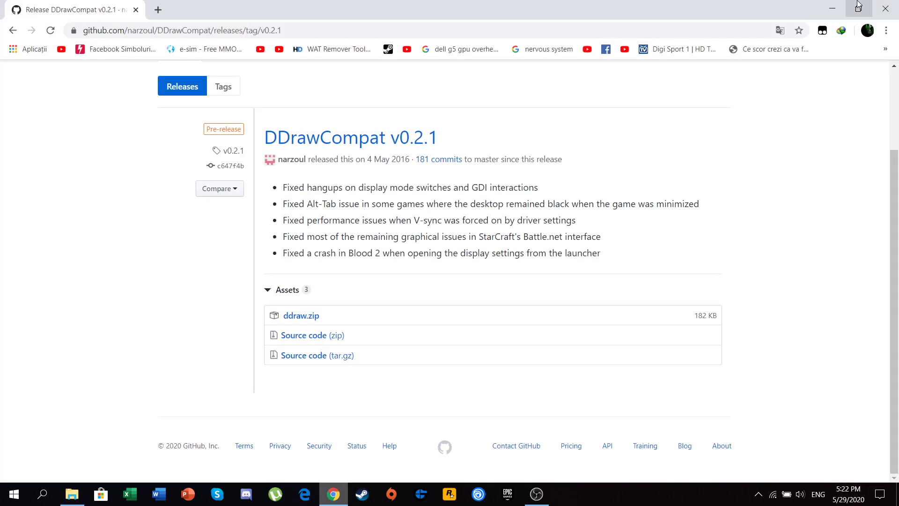
left_click(858, 8)
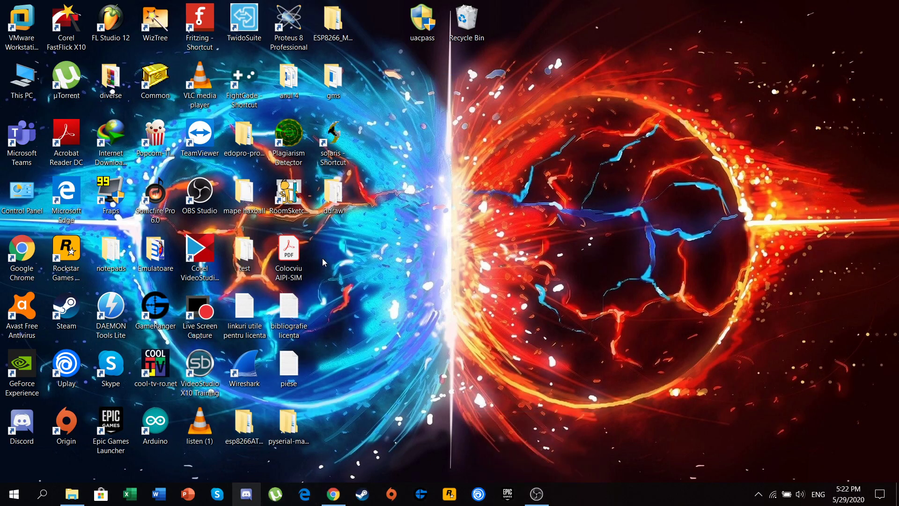
Open the desktop ddraw folder and copy ddraw.dll.
double_click(332, 192)
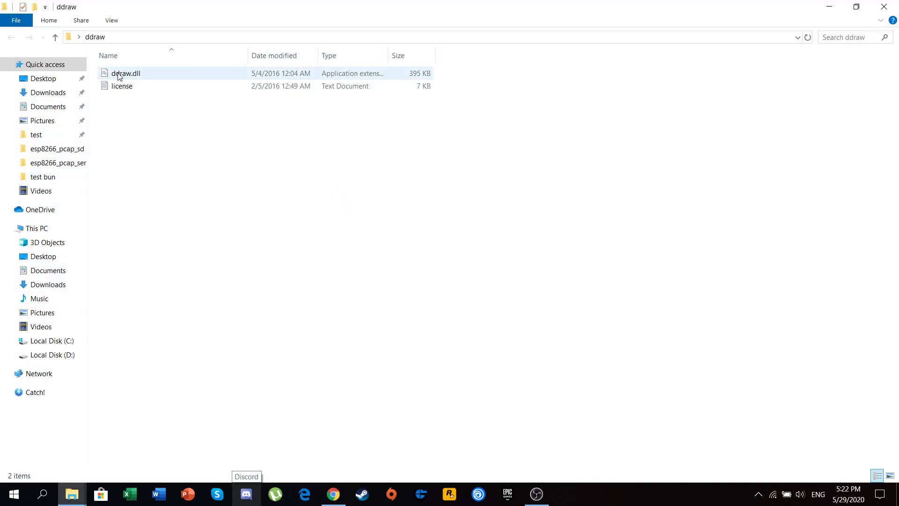
mouse_move(126, 73)
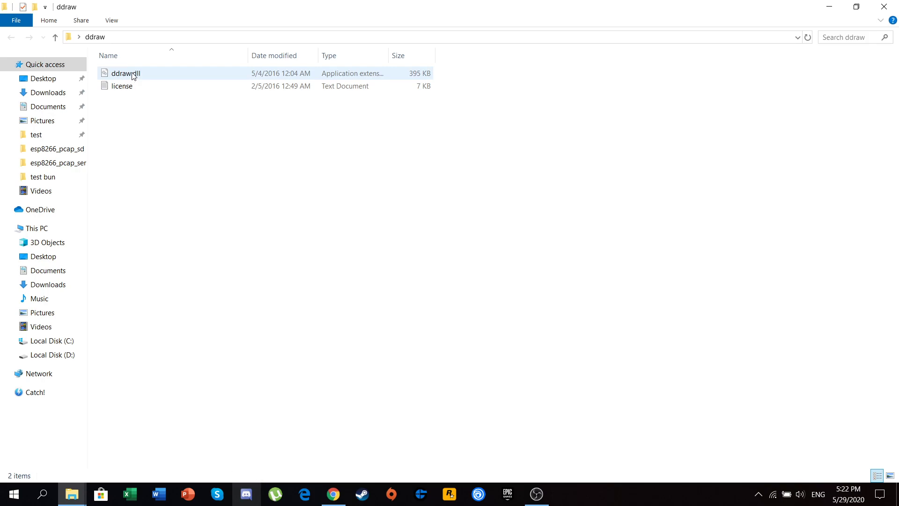
mouse_move(123, 78)
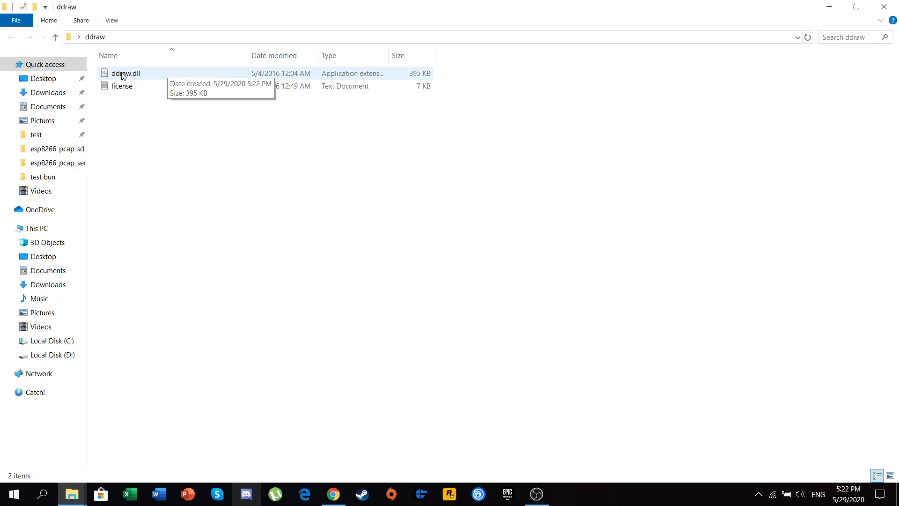
mouse_move(131, 81)
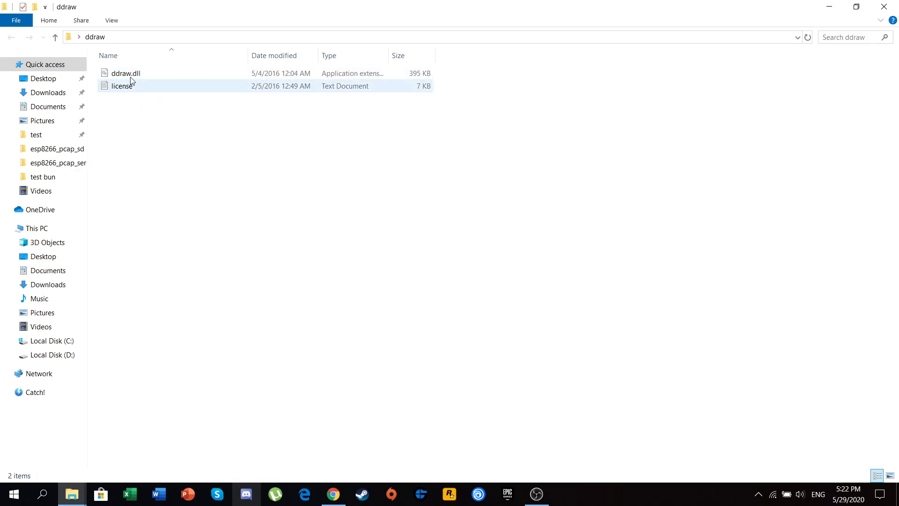
right_click(125, 73)
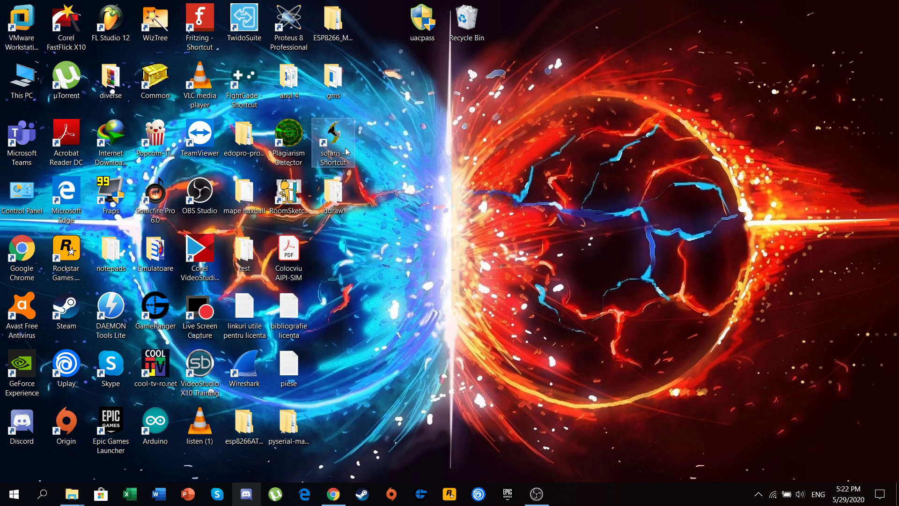
Open the solaris shortcut's file location and paste ddraw.dll into the solaris-104 folder.
right_click(332, 144)
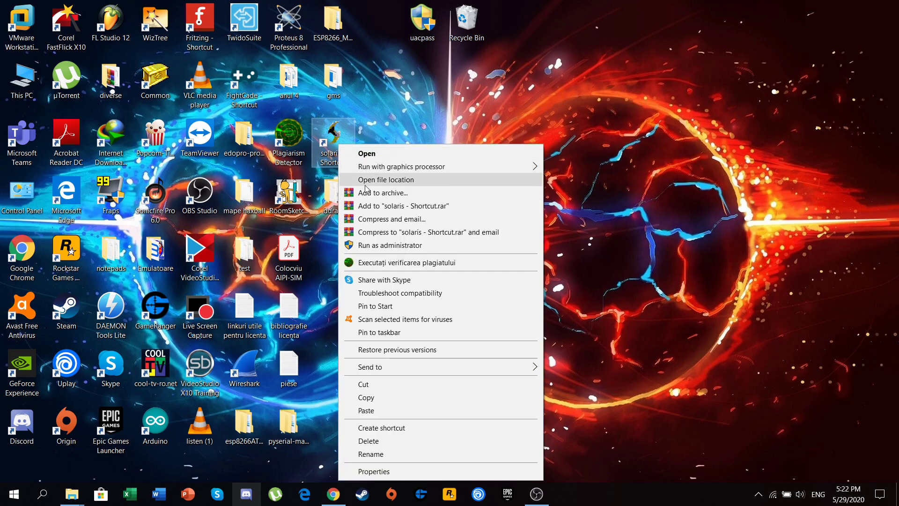
left_click(389, 179)
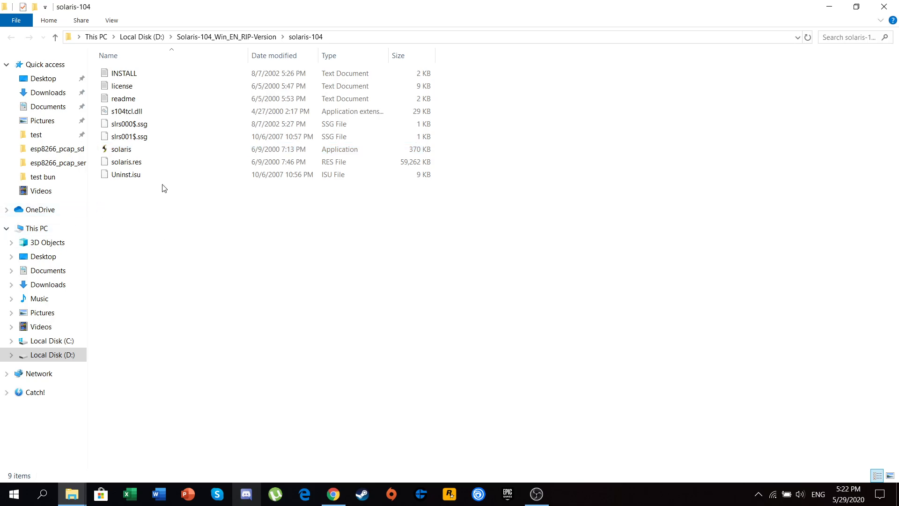
right_click(164, 188)
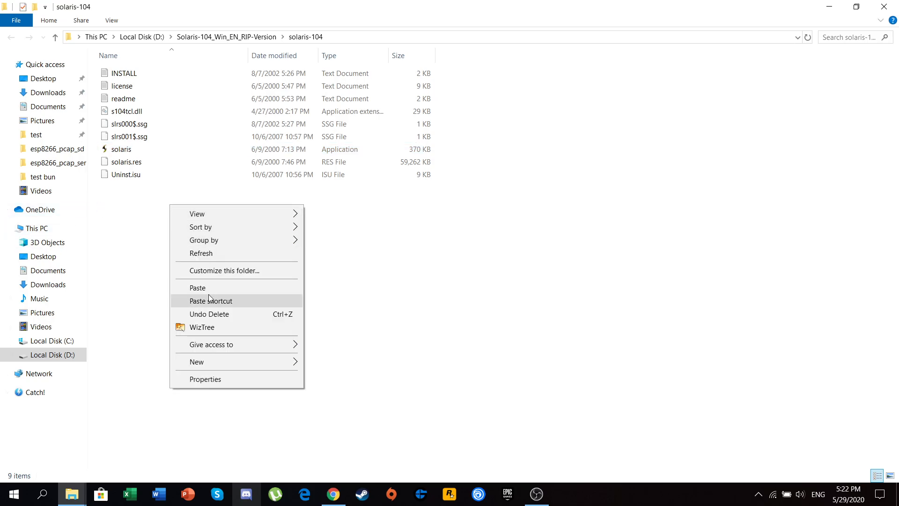
left_click(127, 124)
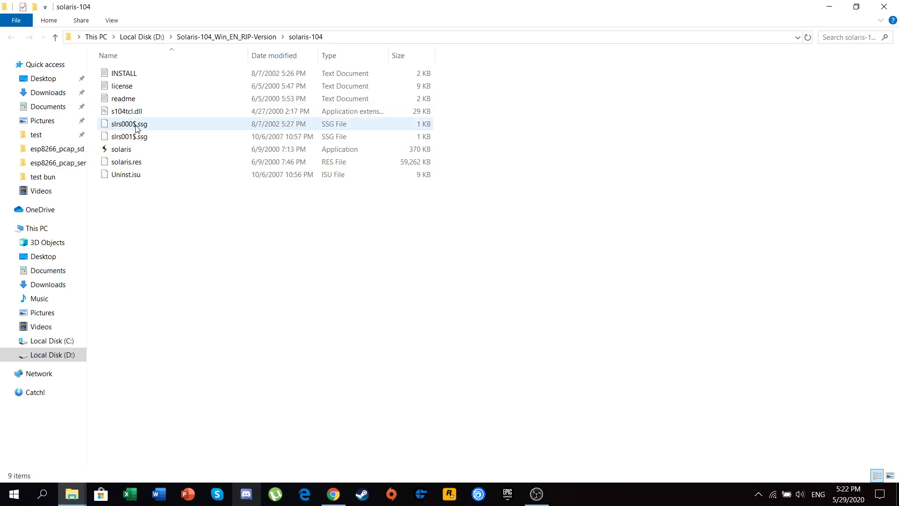
mouse_move(120, 149)
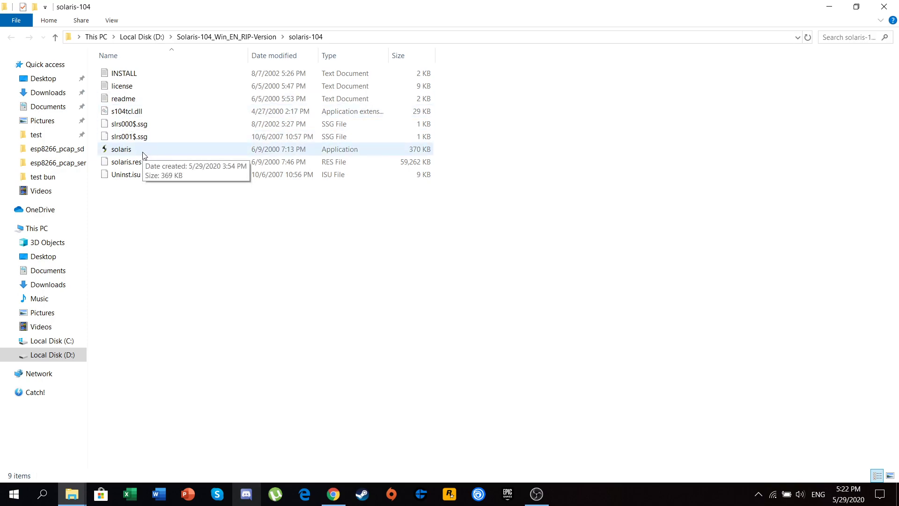
mouse_move(207, 154)
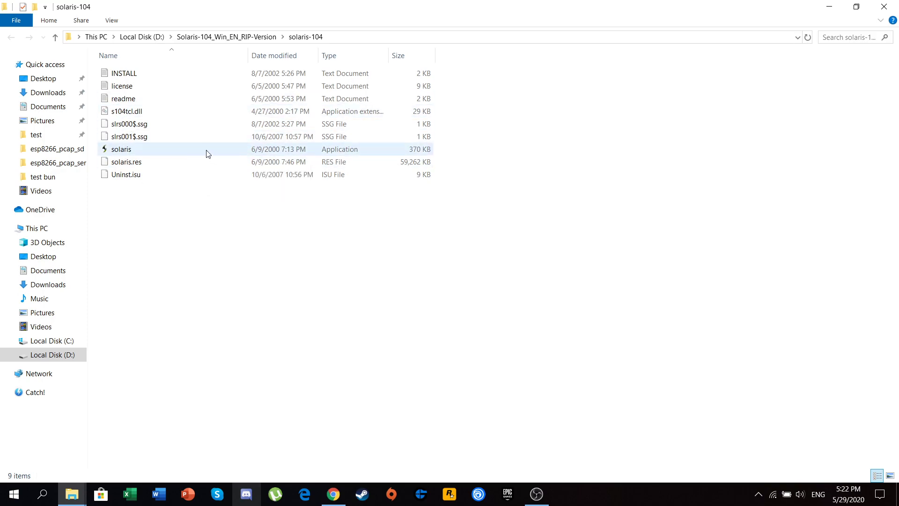
mouse_move(121, 149)
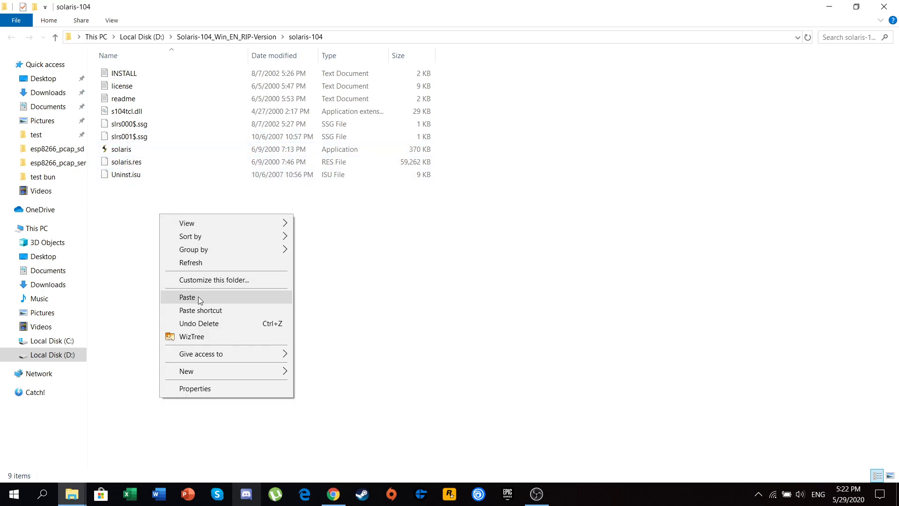
left_click(187, 297)
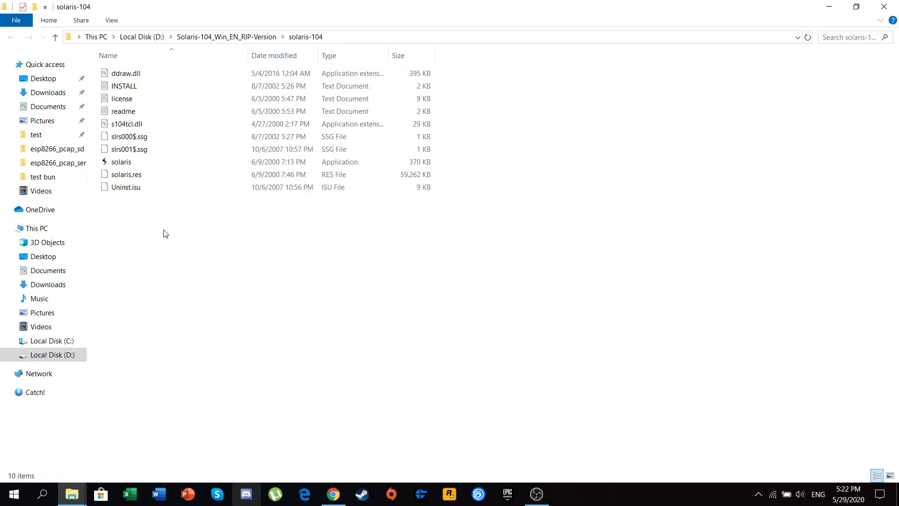